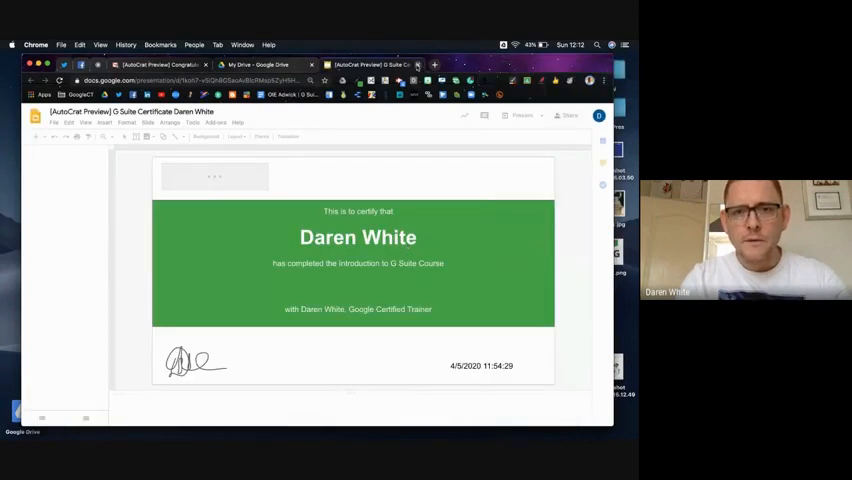
# Close the merged certificate preview and show Drive's Recent files list
pyautogui.click(258, 64)
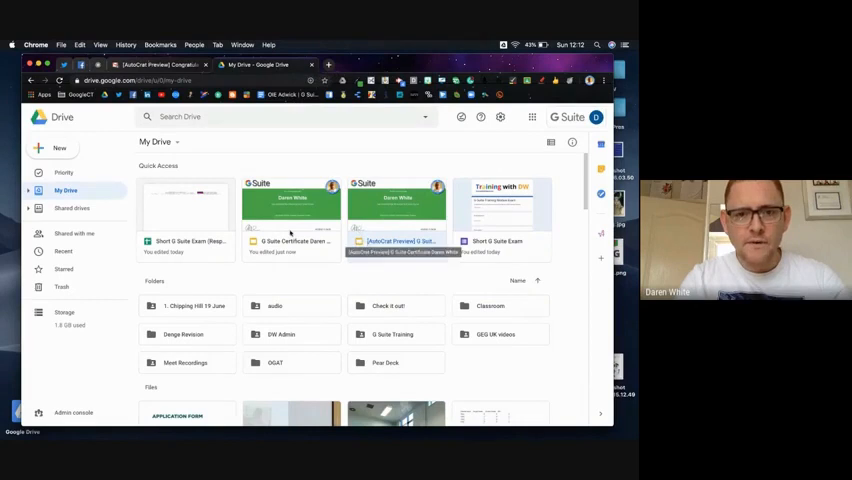
pyautogui.click(63, 251)
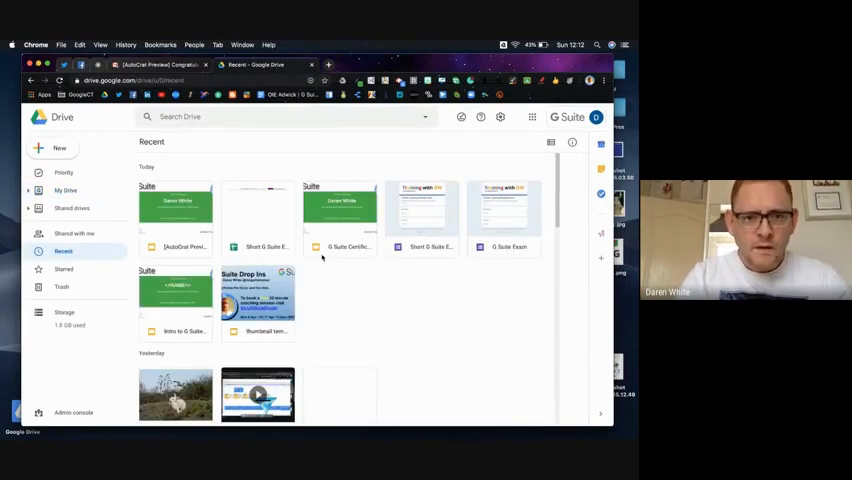
pyautogui.moveTo(345, 247)
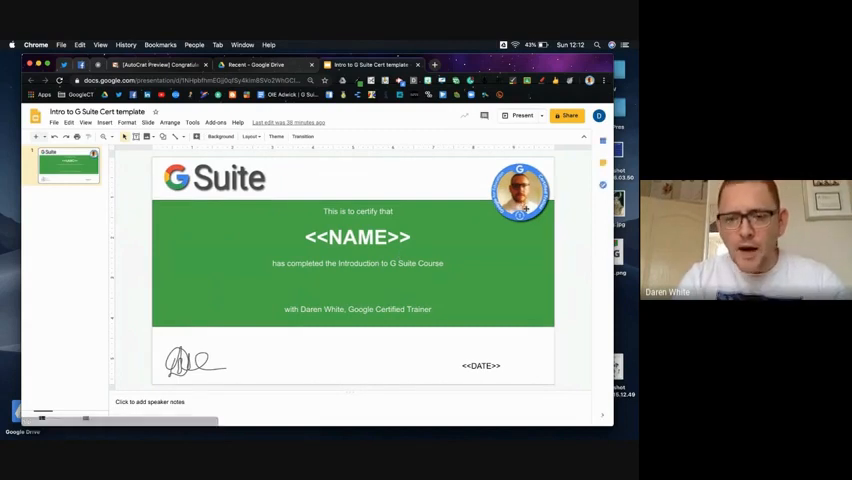
pyautogui.click(519, 190)
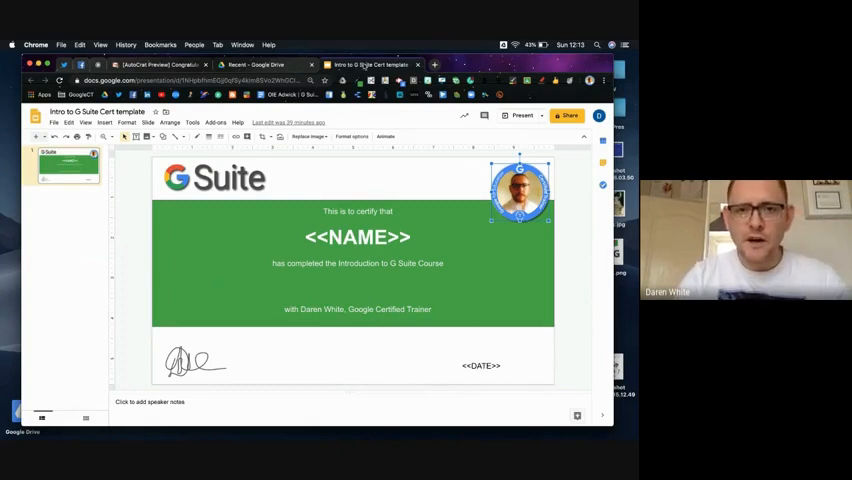
pyautogui.rightClick(370, 64)
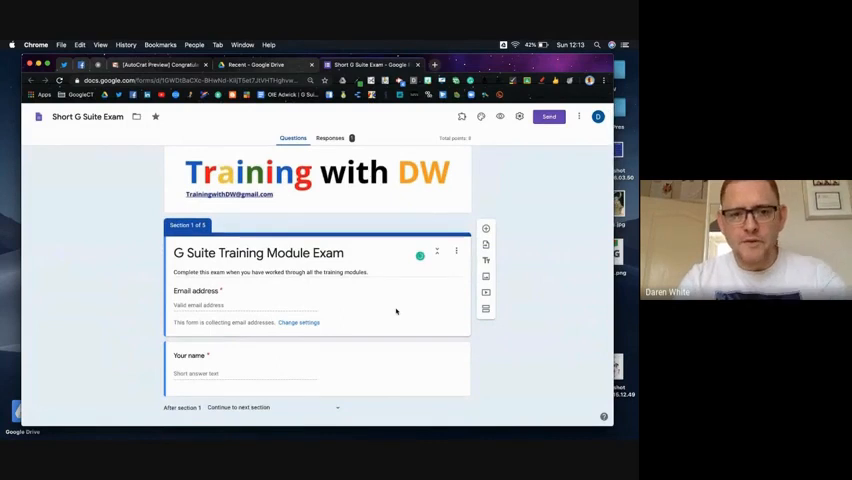
# Scroll through the G Suite Training Module Exam in the form editor
pyautogui.scroll(-3)
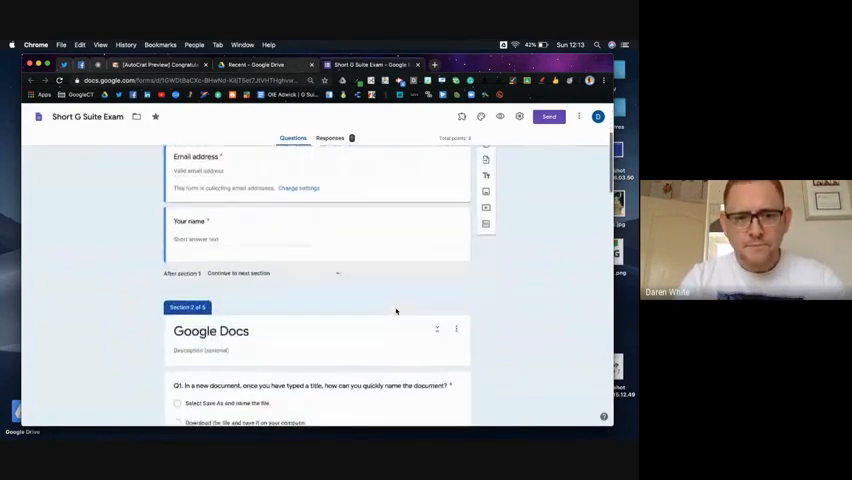
pyautogui.scroll(-3)
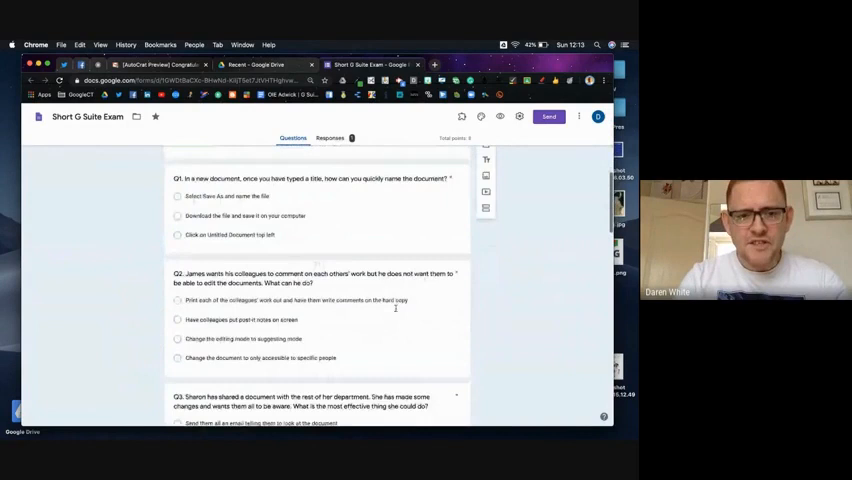
pyautogui.scroll(-3)
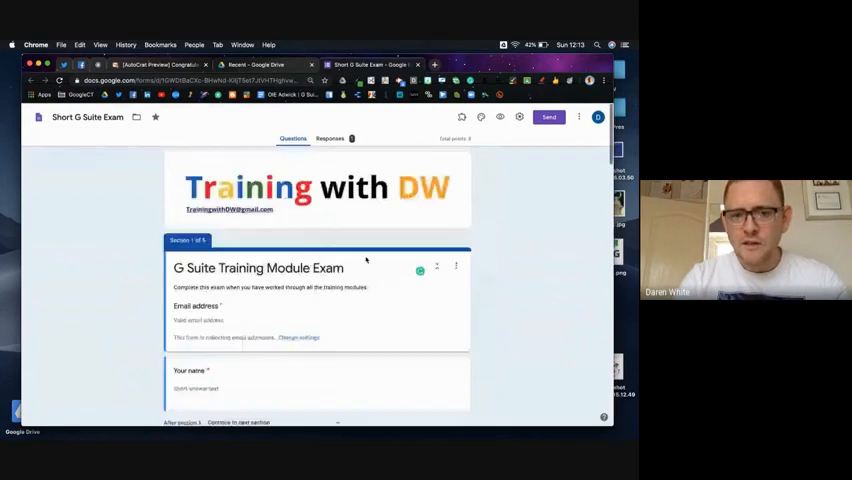
pyautogui.scroll(-3)
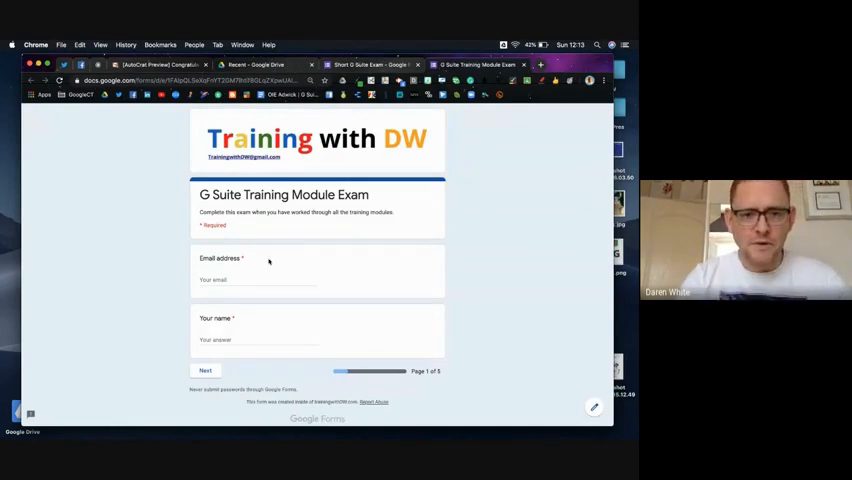
# Fill page 1 with a saved email address and the name 'Daren', then continue
pyautogui.click(258, 279)
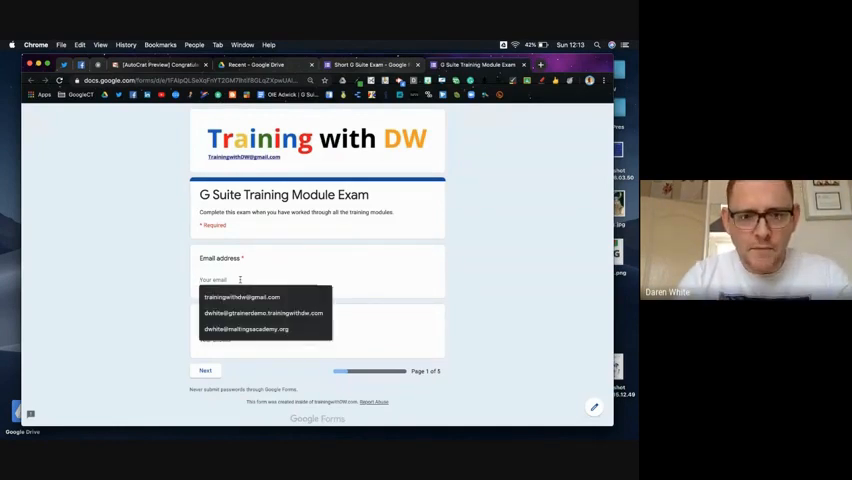
pyautogui.click(247, 329)
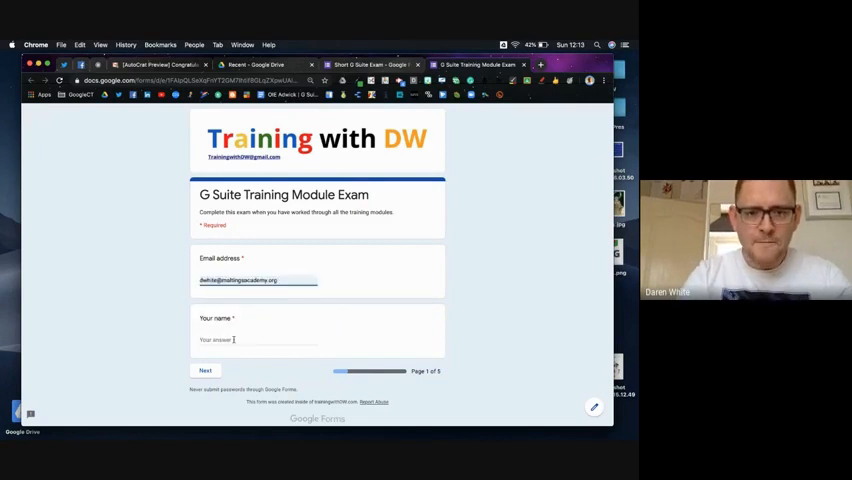
pyautogui.write('Daren White')
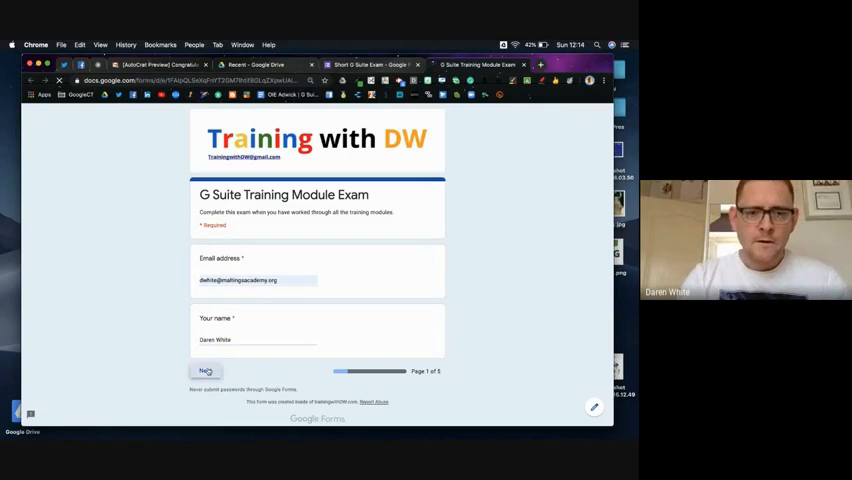
pyautogui.click(205, 371)
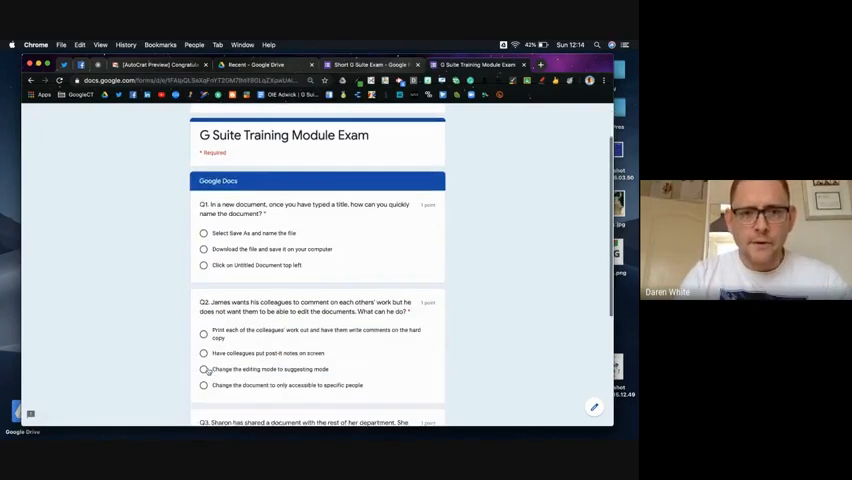
# Answer Q1 (Click on Untitled Document top left), Q2 (suggesting mode) and Q3
pyautogui.scroll(-3)
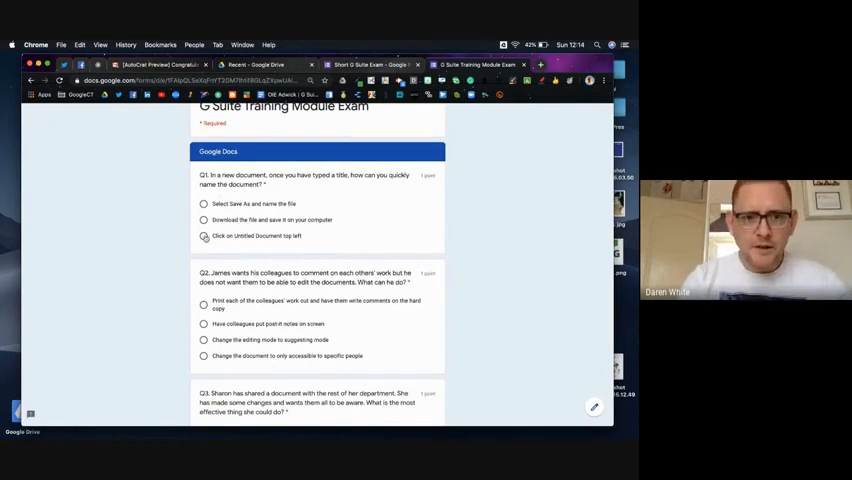
pyautogui.click(204, 235)
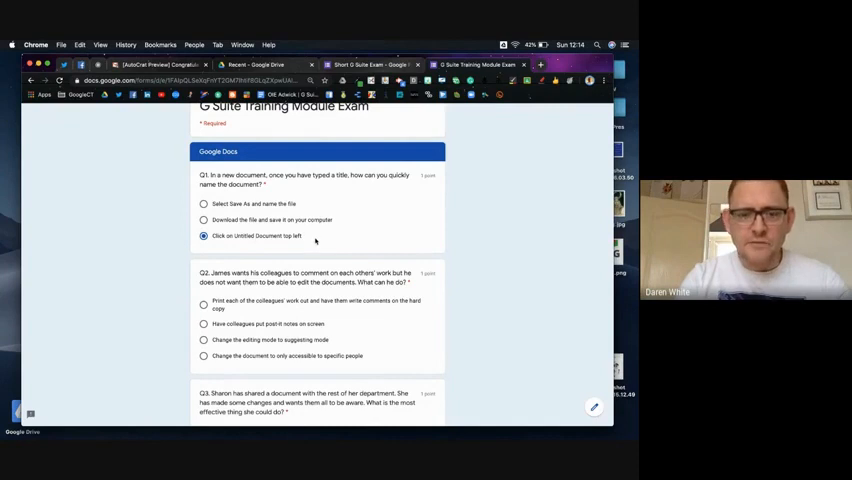
pyautogui.scroll(-3)
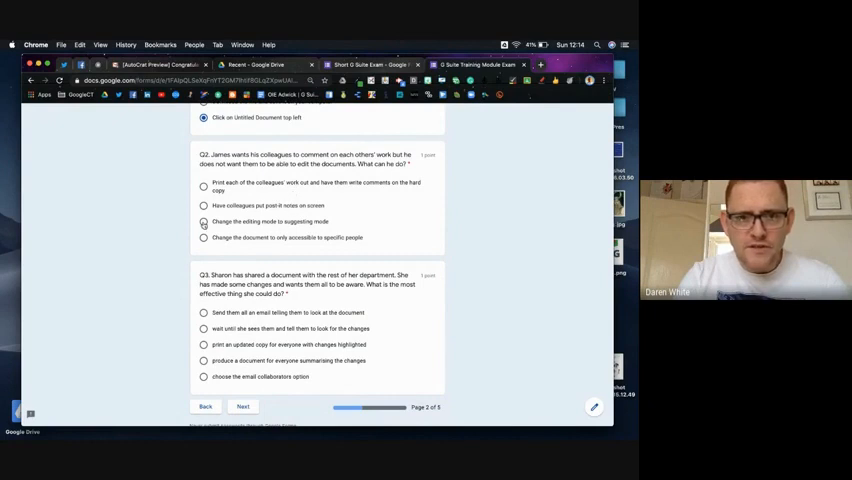
pyautogui.click(203, 221)
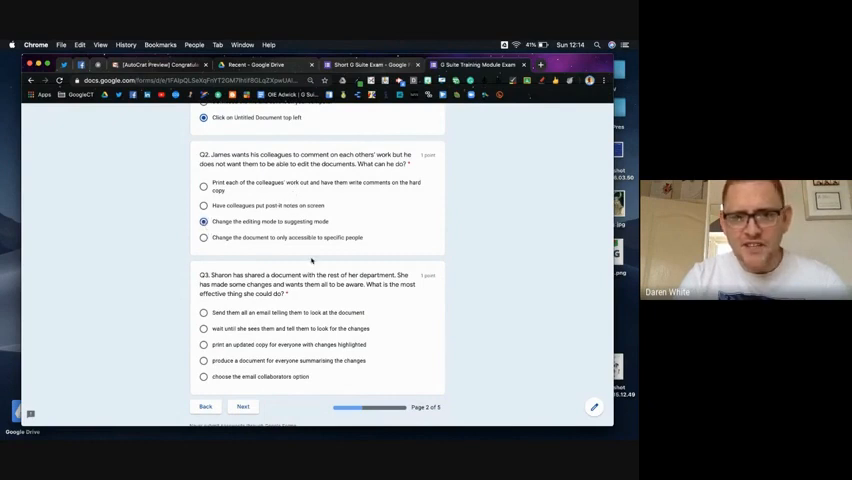
pyautogui.scroll(-3)
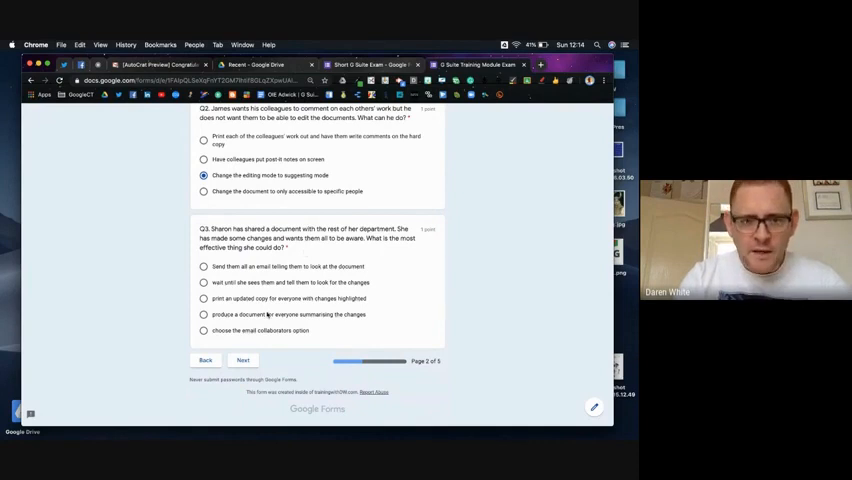
pyautogui.click(203, 330)
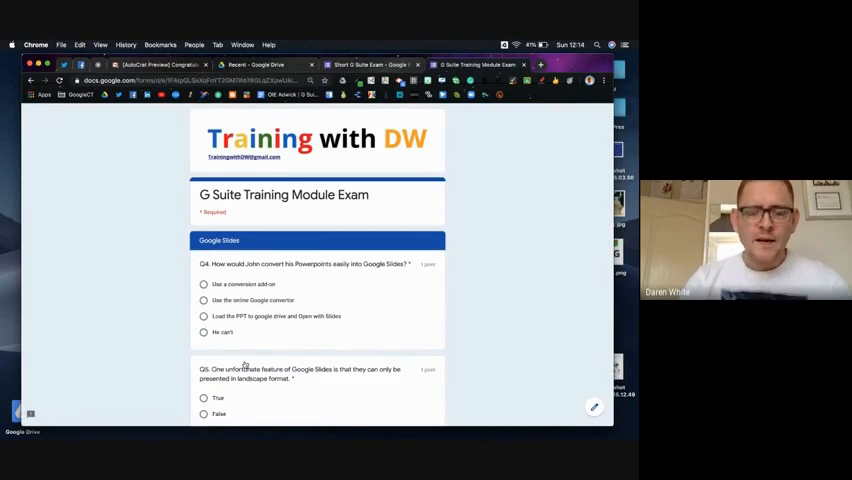
# Answer Q4 (load the PPT into Drive) and Q5 (True), then go to the Forms page
pyautogui.scroll(-3)
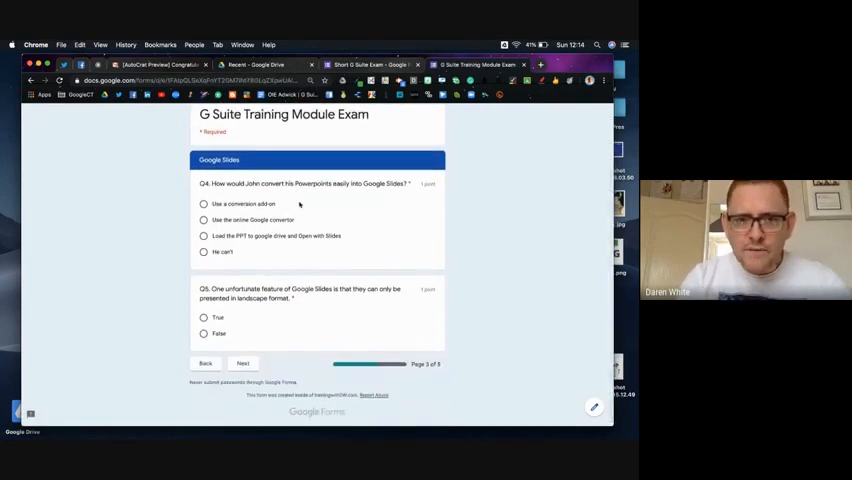
pyautogui.click(204, 252)
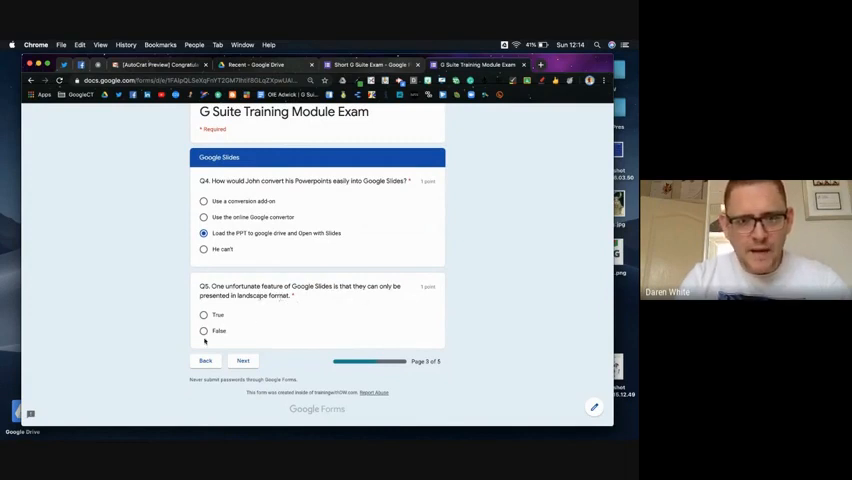
pyautogui.click(203, 314)
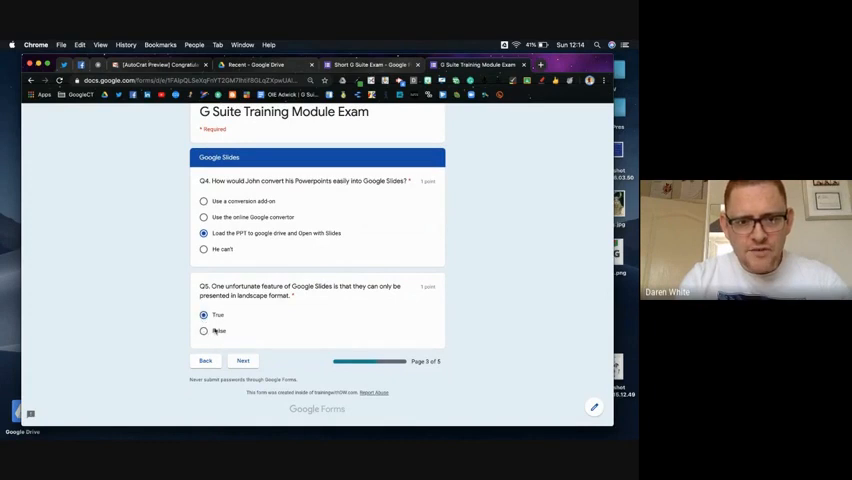
pyautogui.click(242, 360)
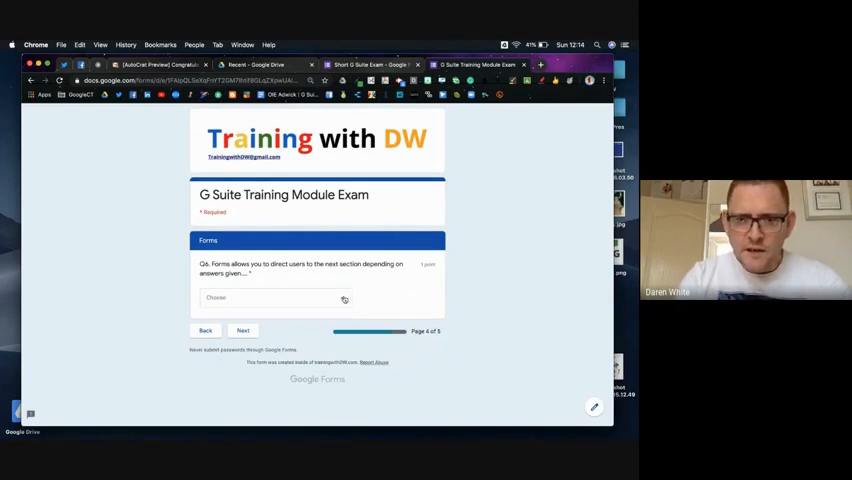
# Answer Q6 (text, multiple choice, drop down), Q7 Labels, Q8 Find a Time, and submit
pyautogui.click(275, 297)
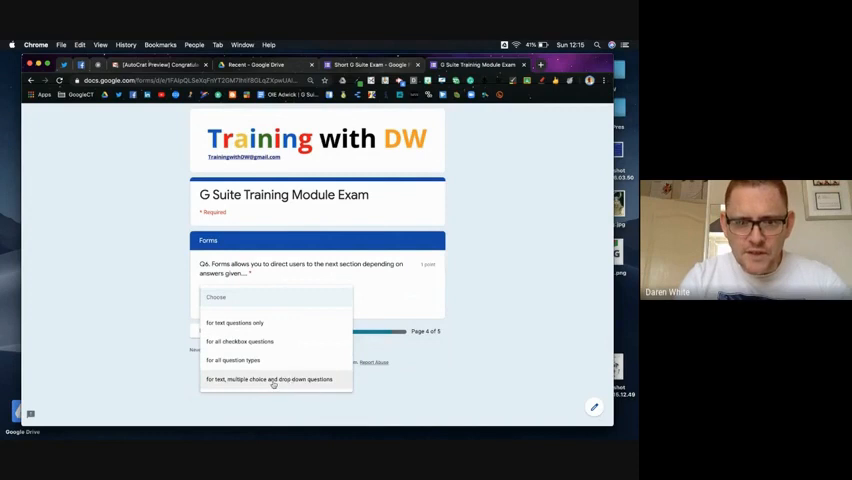
pyautogui.click(275, 379)
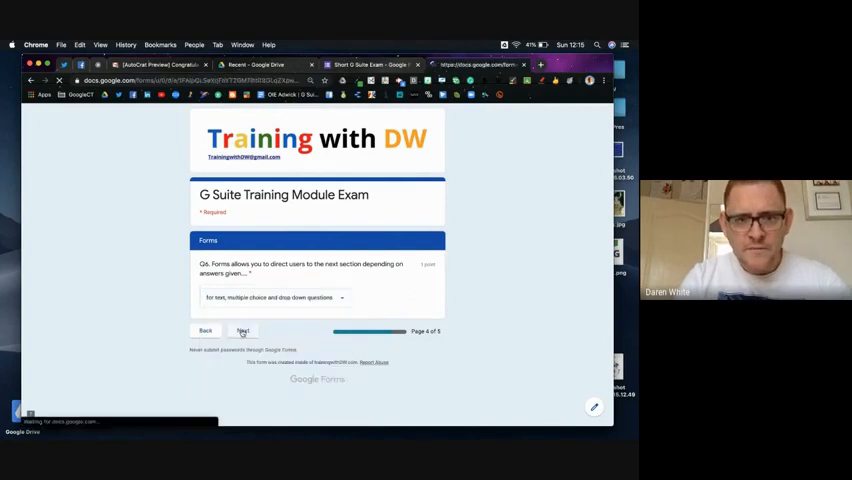
pyautogui.click(242, 331)
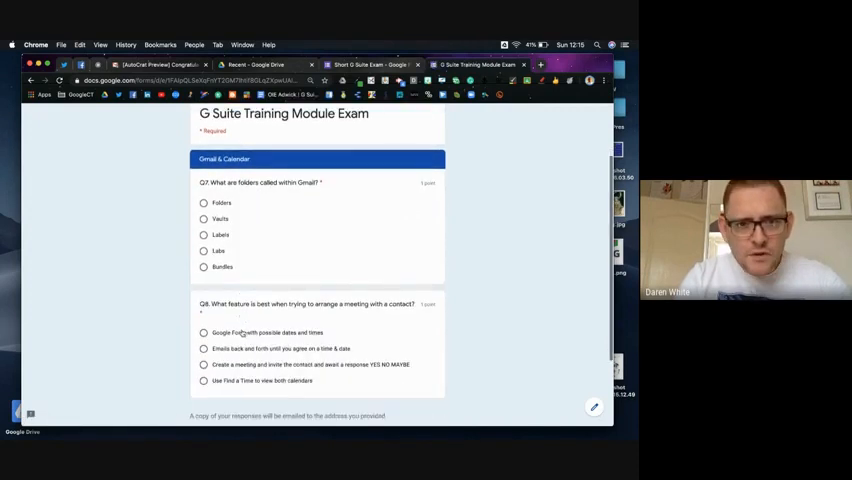
pyautogui.click(204, 216)
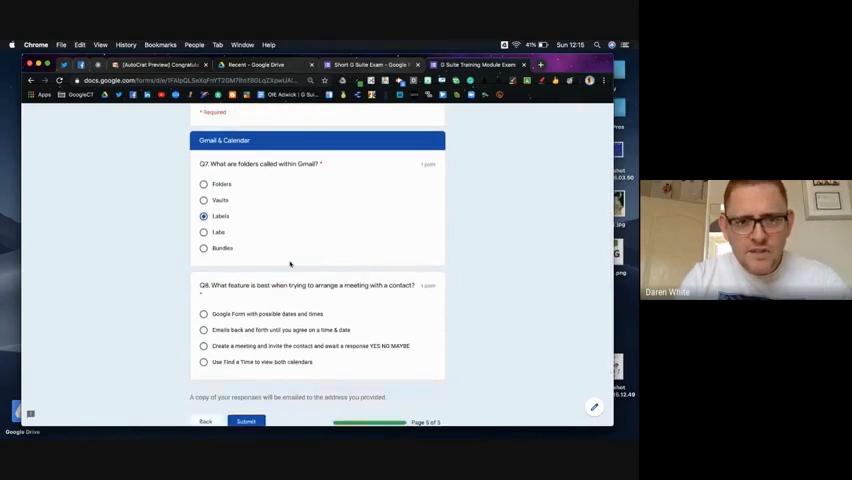
pyautogui.scroll(-3)
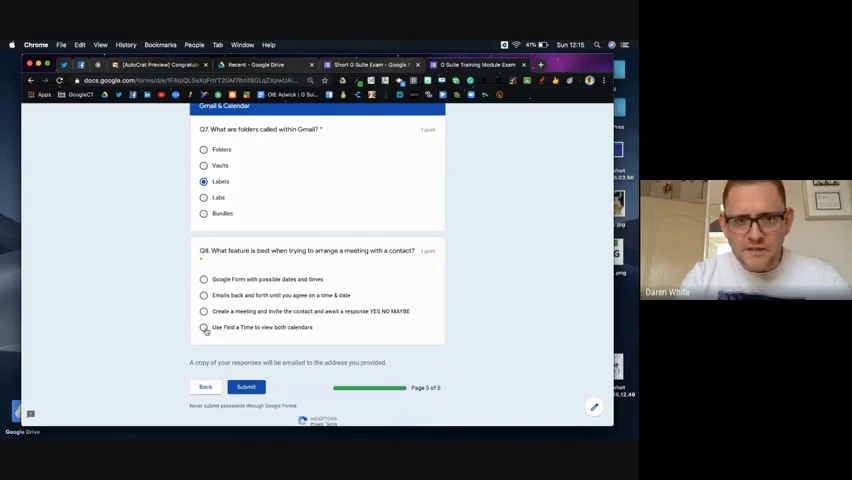
pyautogui.click(204, 327)
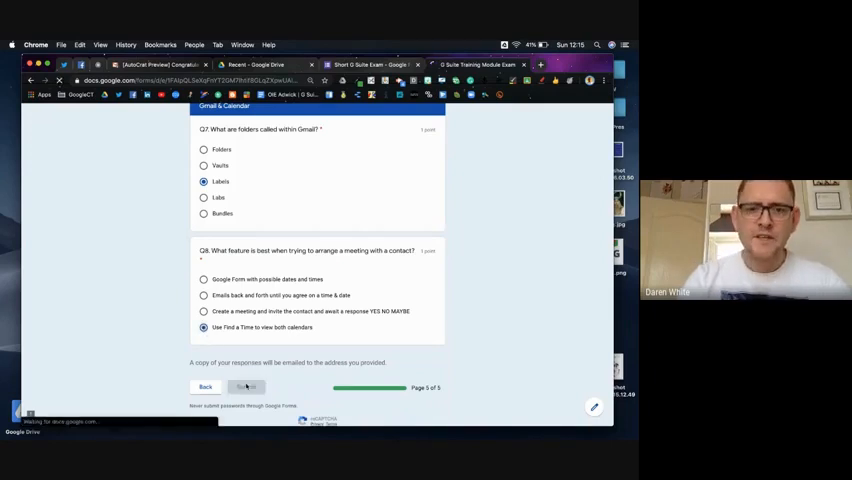
pyautogui.click(246, 387)
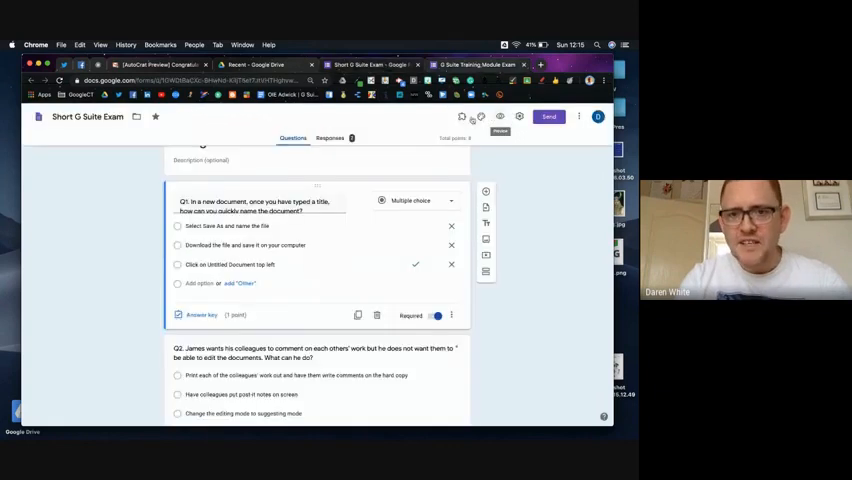
# Review General, Presentation and Quiz settings, cancel, and return to the exam's thank-you page
pyautogui.click(519, 116)
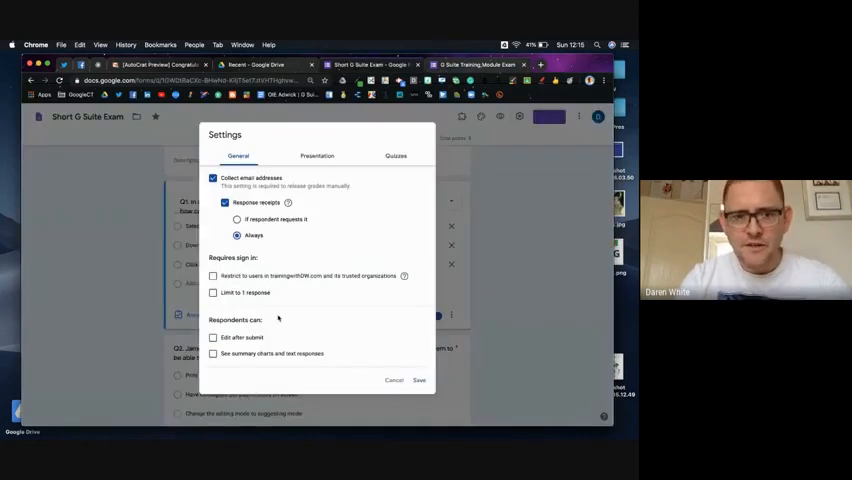
pyautogui.click(317, 156)
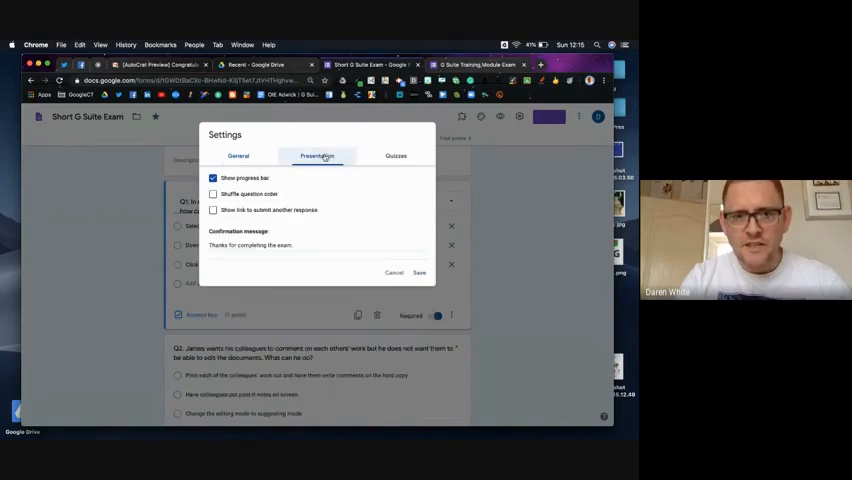
pyautogui.click(395, 154)
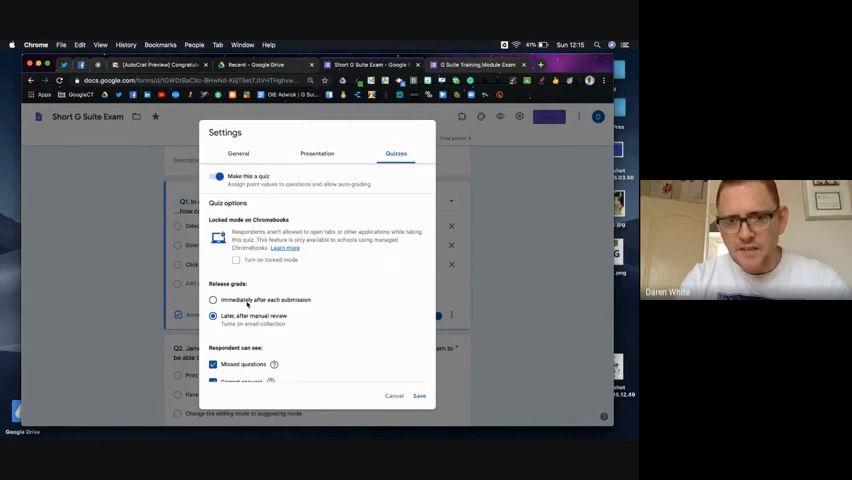
pyautogui.scroll(-3)
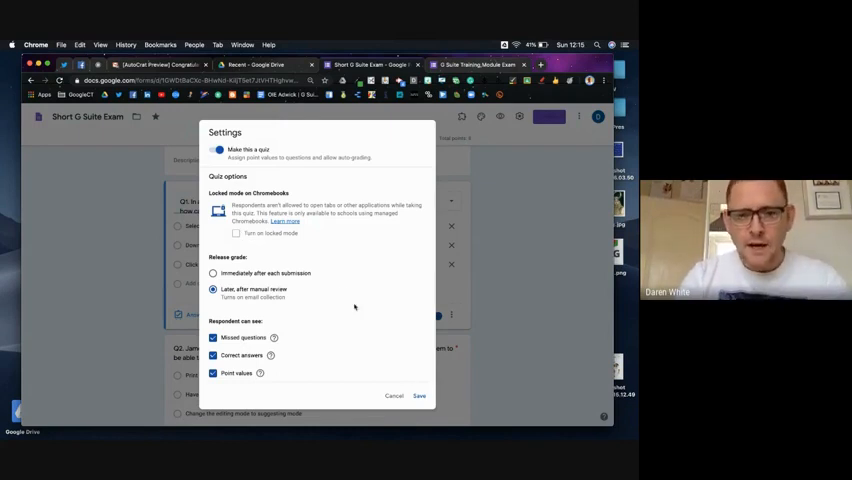
pyautogui.click(419, 396)
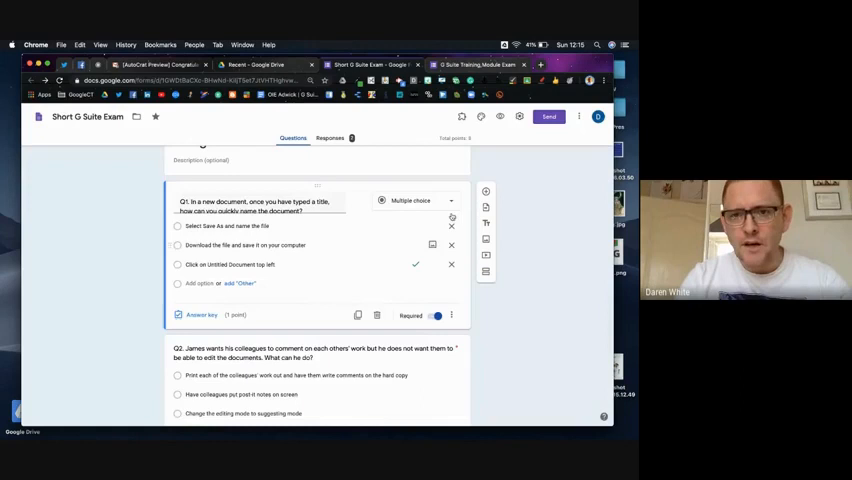
pyautogui.click(480, 64)
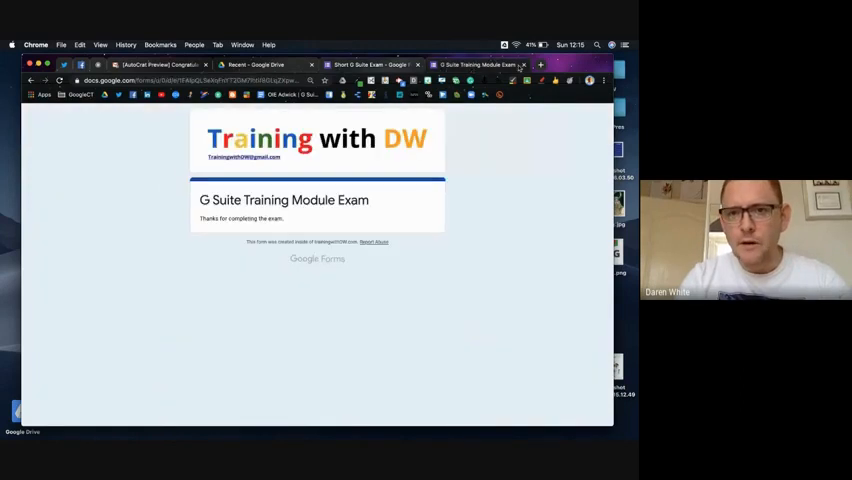
# Close the exam, view the 2-response summary, and open the responses in Sheets
pyautogui.click(360, 64)
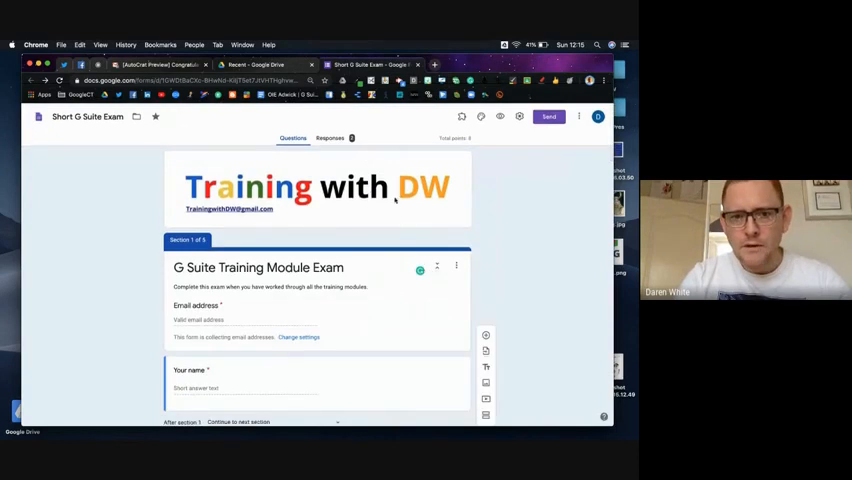
pyautogui.click(330, 138)
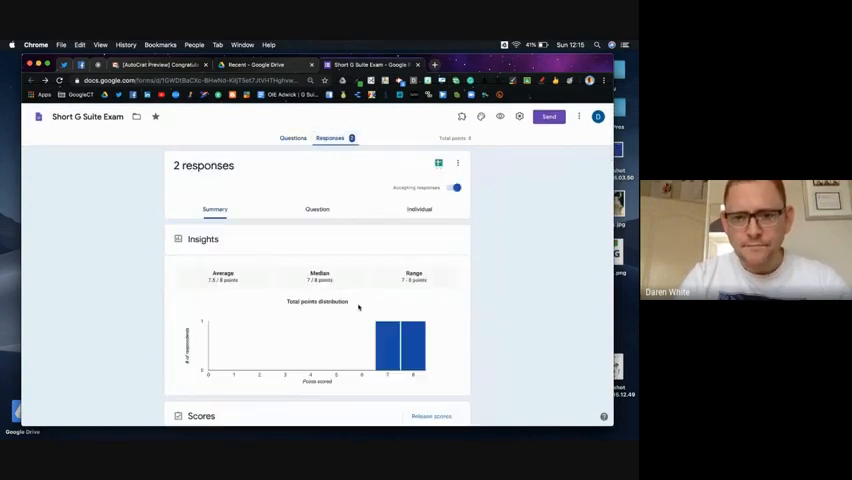
pyautogui.moveTo(438, 163)
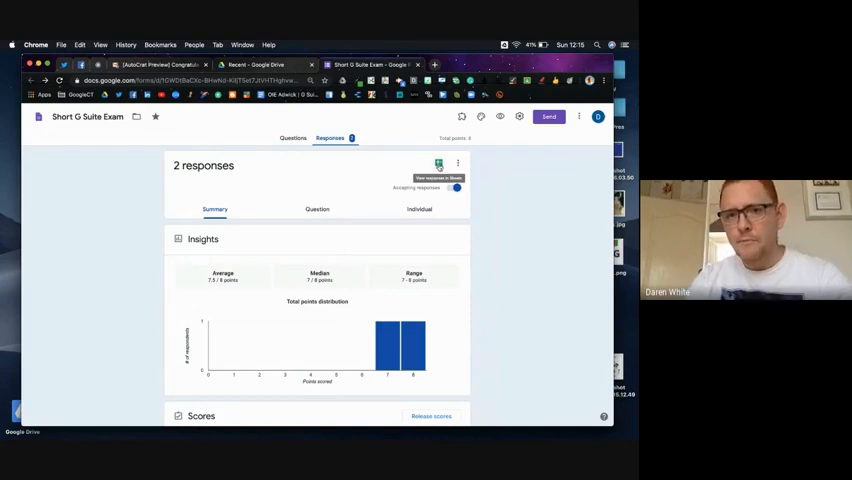
pyautogui.click(438, 166)
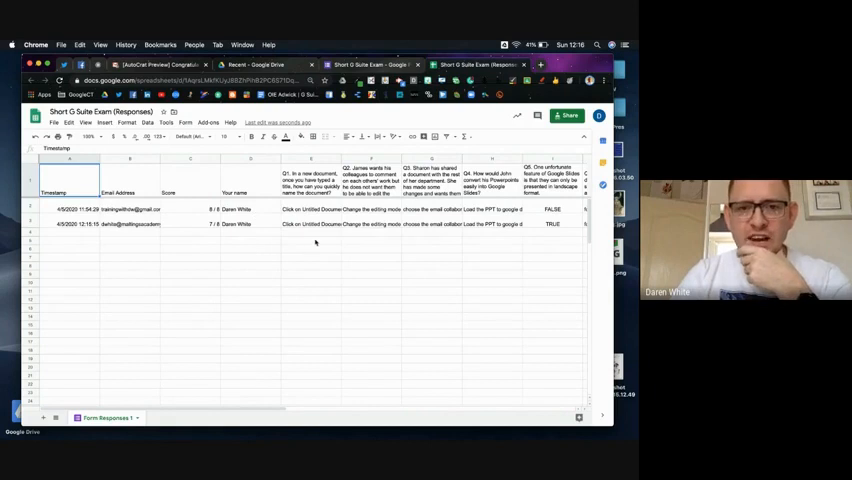
pyautogui.hscroll(3)
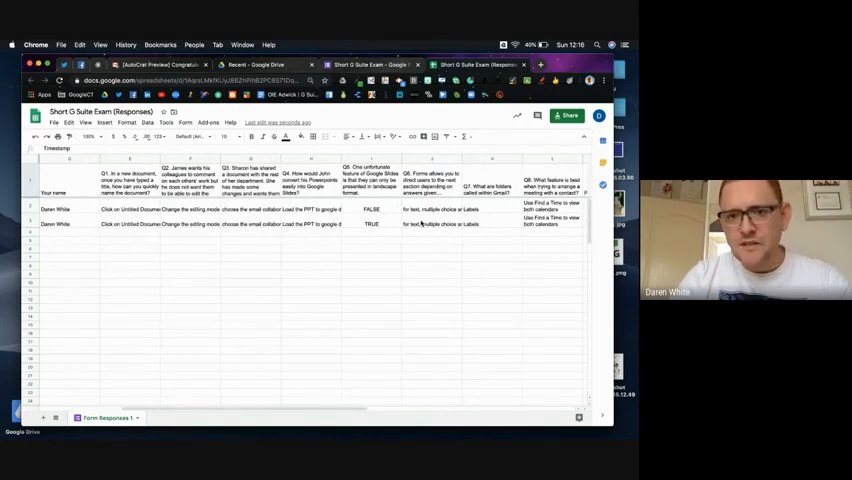
pyautogui.hscroll(3)
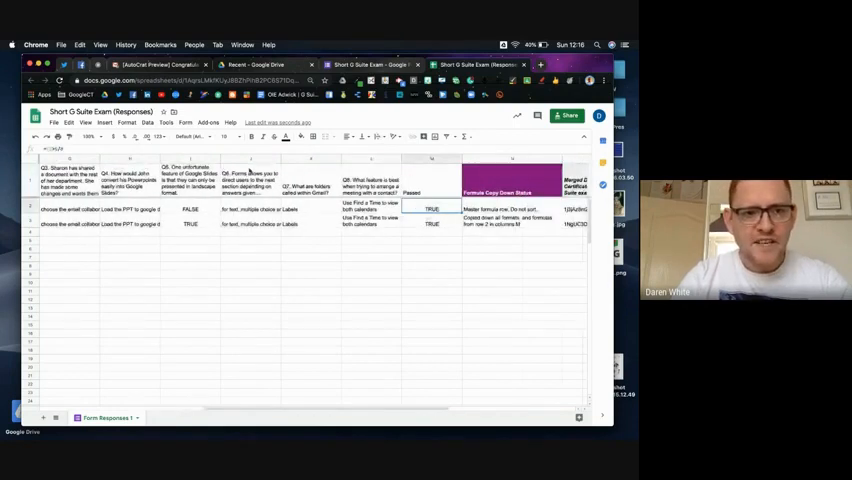
pyautogui.hscroll(-3)
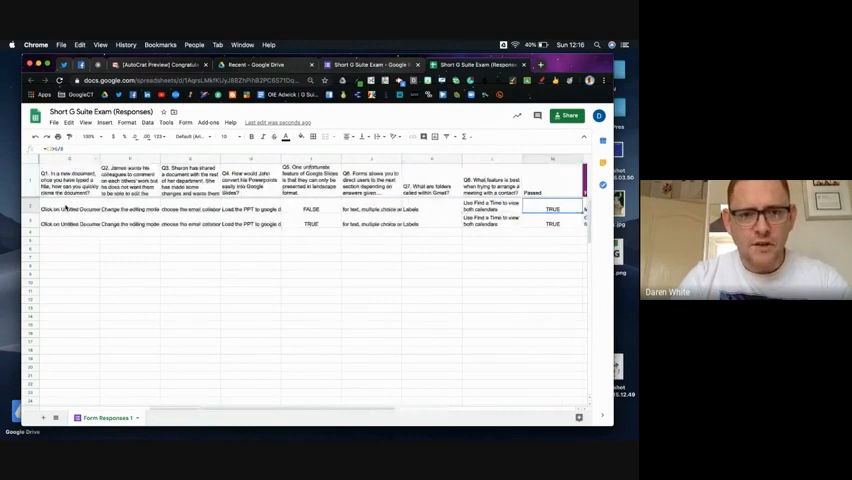
pyautogui.hscroll(-3)
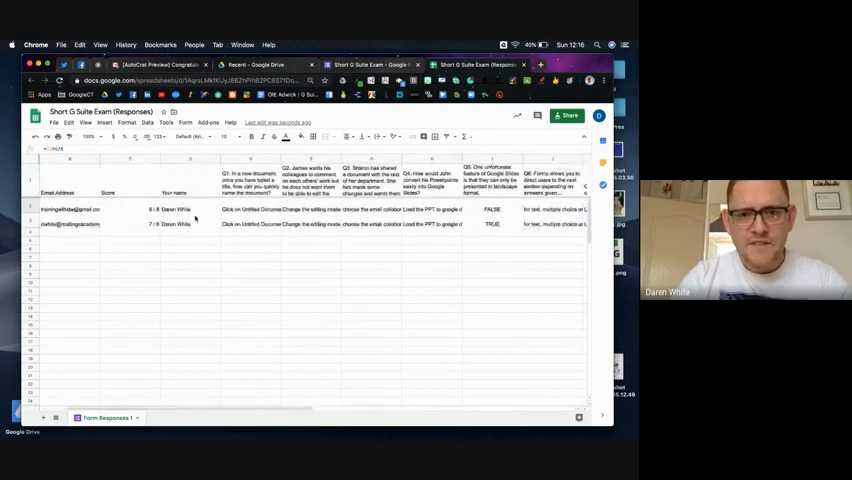
pyautogui.hscroll(3)
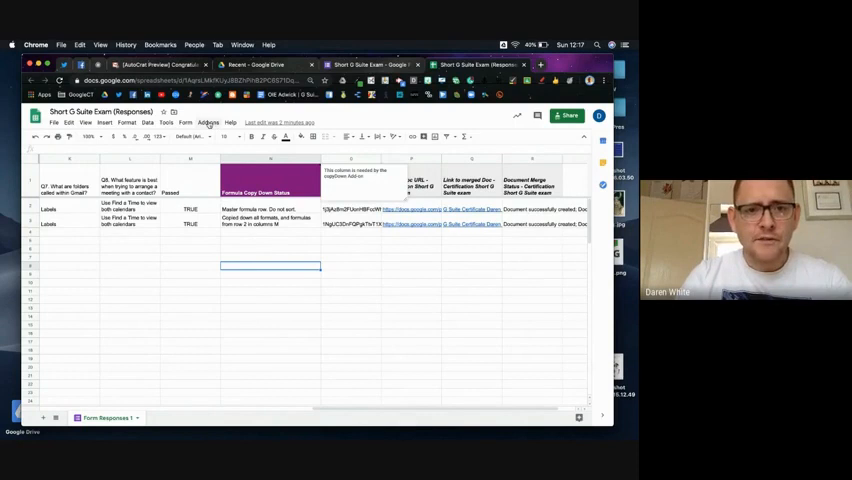
# Search the add-ons marketplace for 'copy' and open the installed Copy Down add-on
pyautogui.click(208, 122)
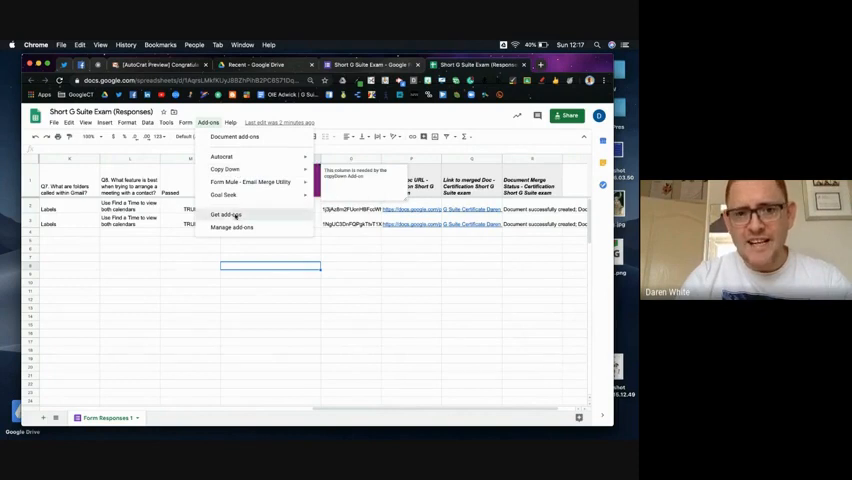
pyautogui.click(226, 214)
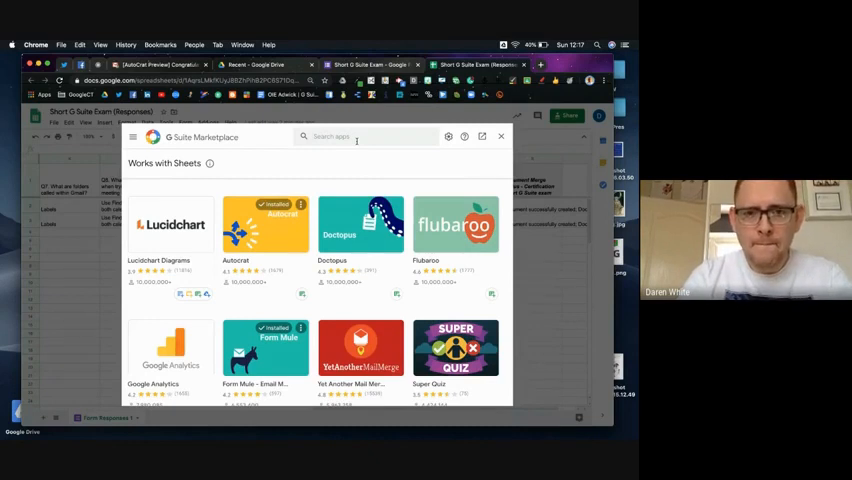
pyautogui.write('copy')
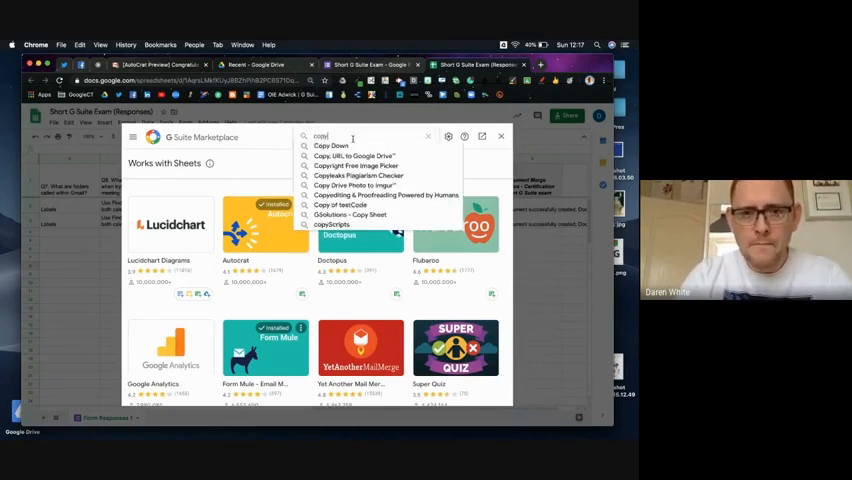
pyautogui.click(336, 146)
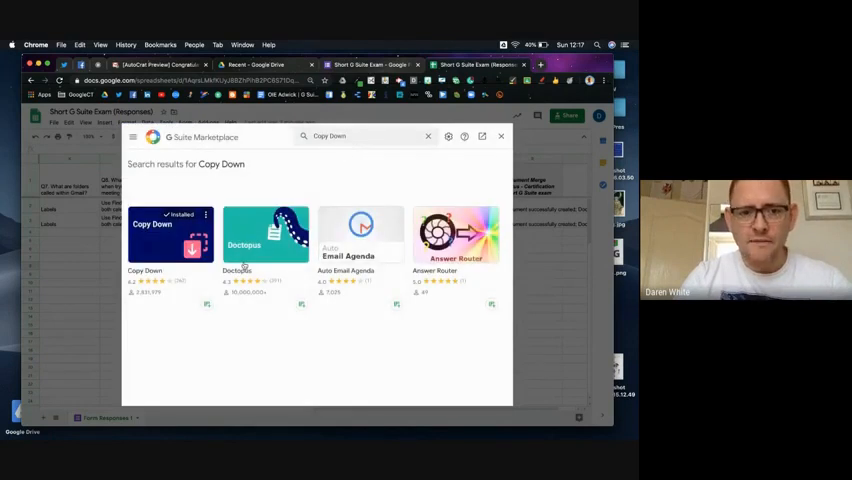
pyautogui.moveTo(170, 235)
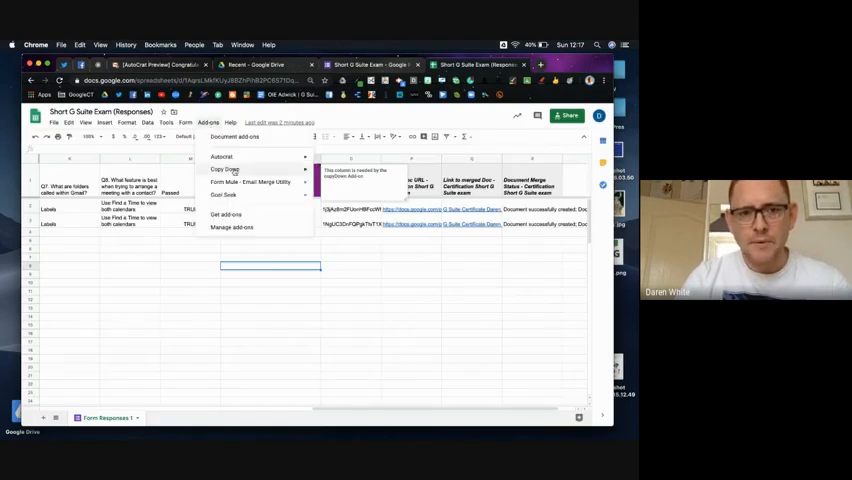
pyautogui.click(224, 169)
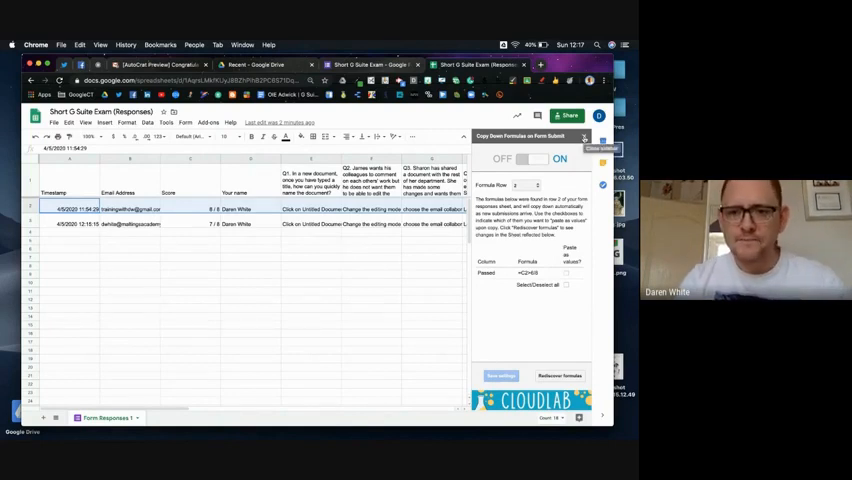
# Close the Copy Down settings panel showing the =C2=8/8 Passed formula
pyautogui.click(582, 136)
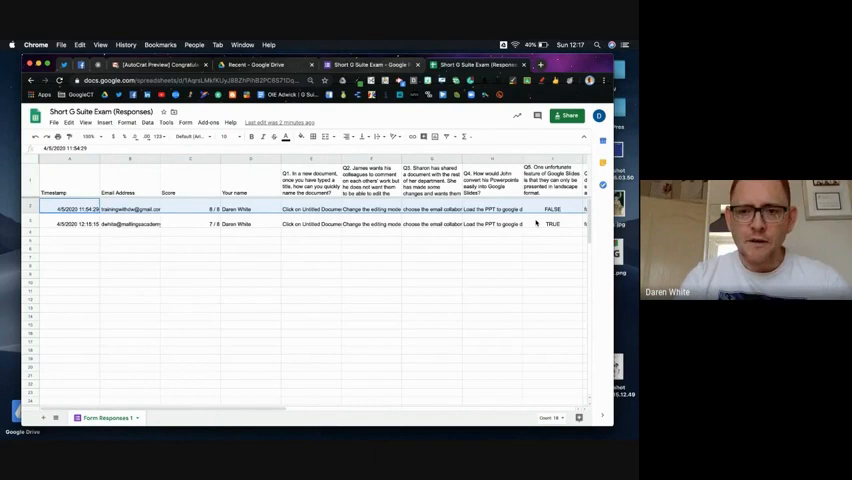
# Scroll to the merge columns and launch AutoCrat to open the Certification Short G Suite exam job
pyautogui.hscroll(3)
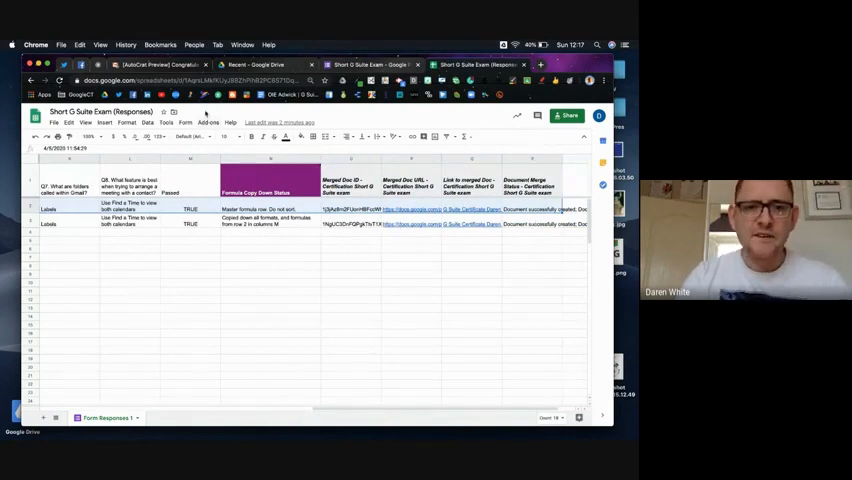
pyautogui.click(208, 123)
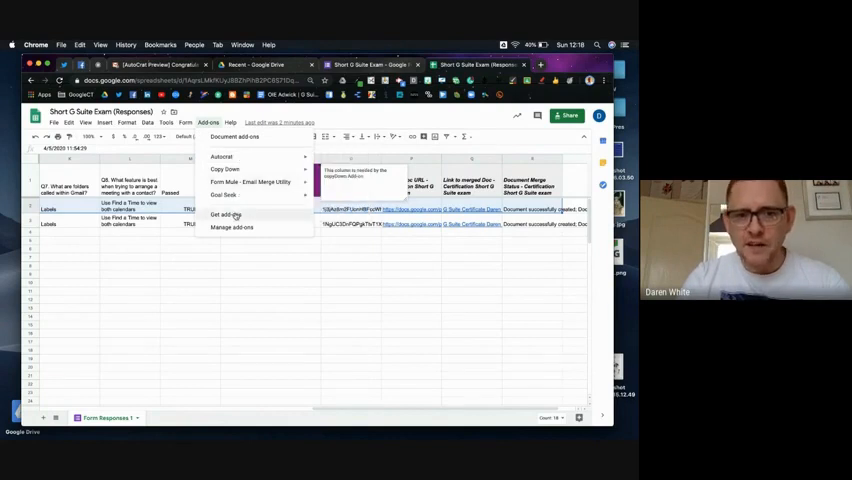
pyautogui.click(227, 214)
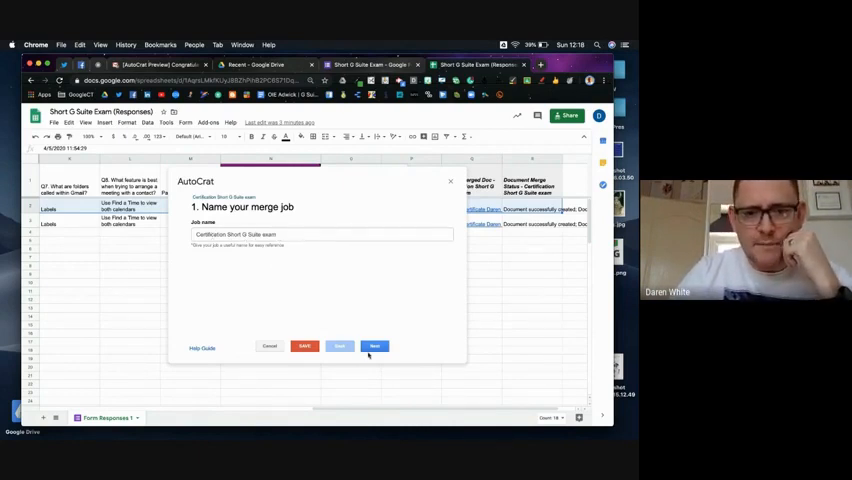
# Advance the AutoCrat job to the Intro to G Suite Cert template step, then close it
pyautogui.click(374, 346)
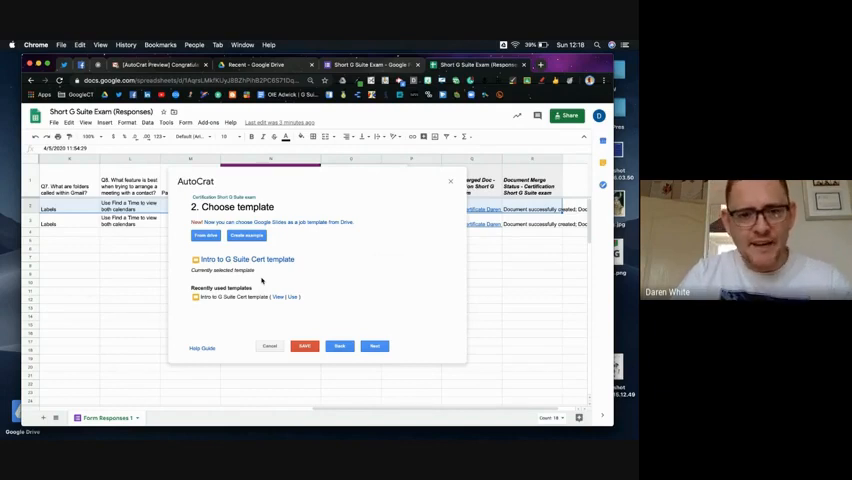
pyautogui.click(374, 346)
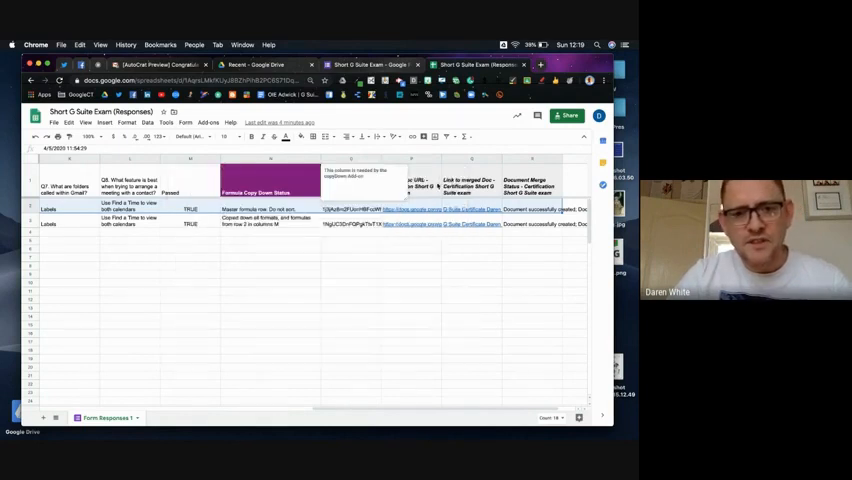
# Edit the Certification Short G Suite exam job in Autocrat and preview the Intro to G Suite Cert template
pyautogui.click(208, 122)
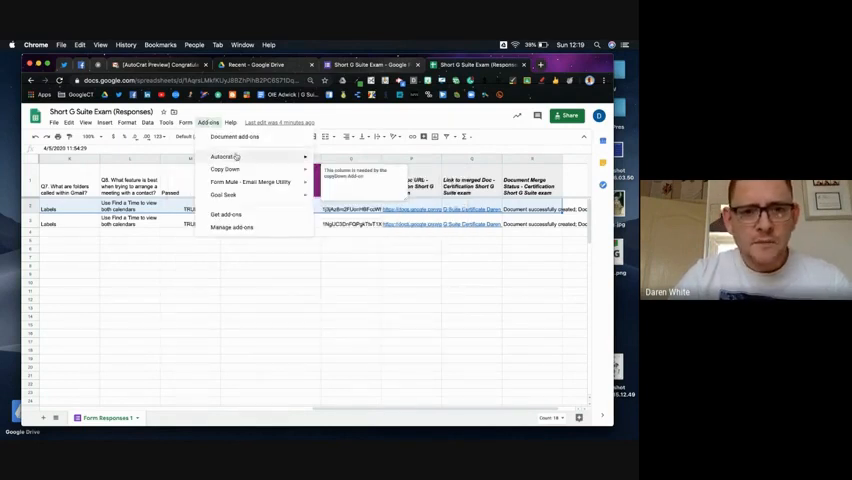
pyautogui.click(224, 169)
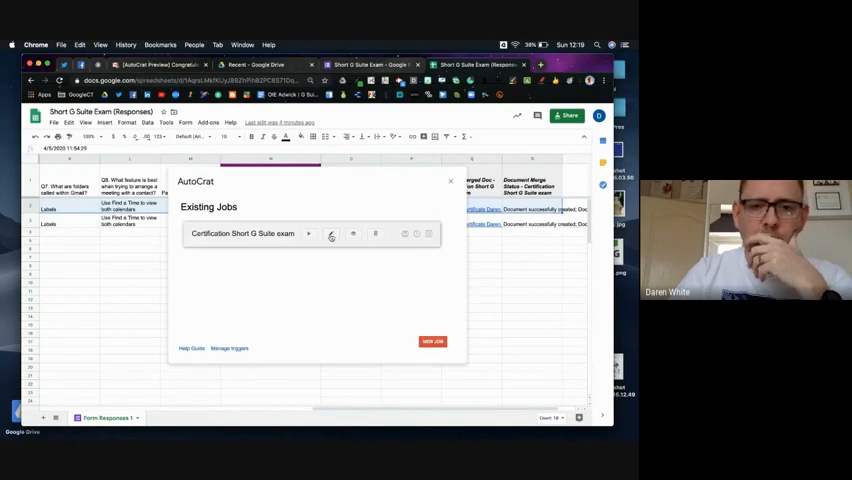
pyautogui.click(309, 233)
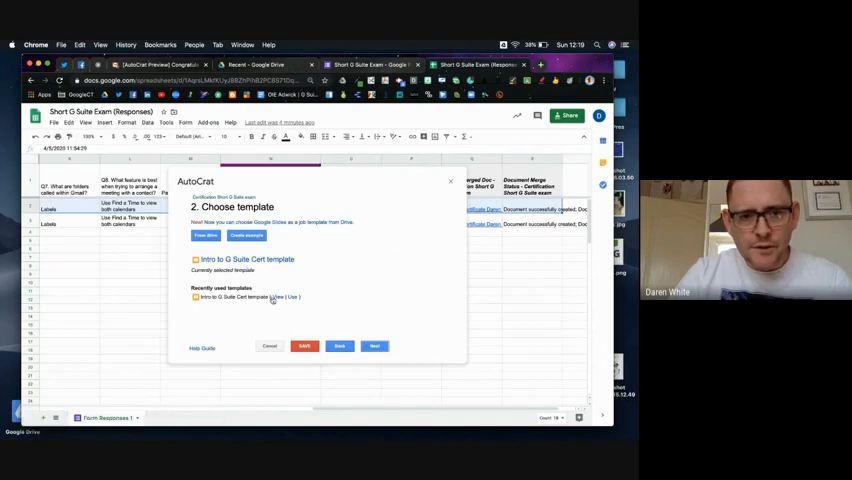
pyautogui.click(374, 345)
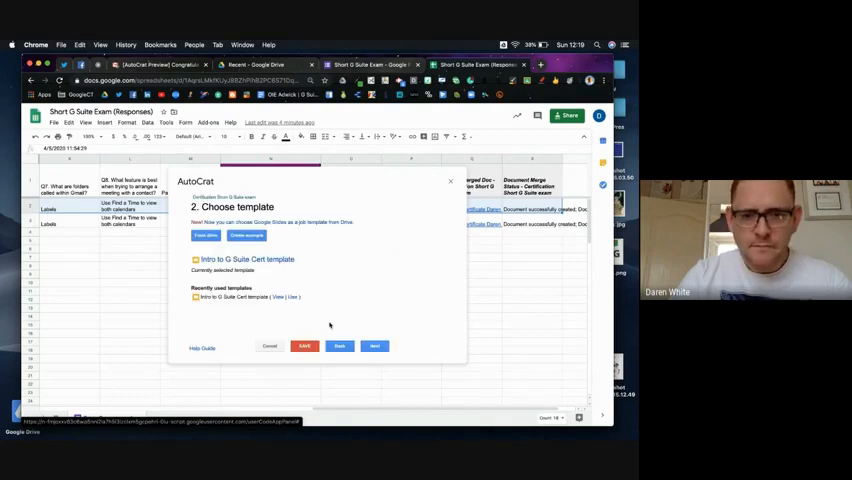
# Confirm NAME maps to Your name and DATE to Timestamp, then advance to file settings
pyautogui.click(374, 346)
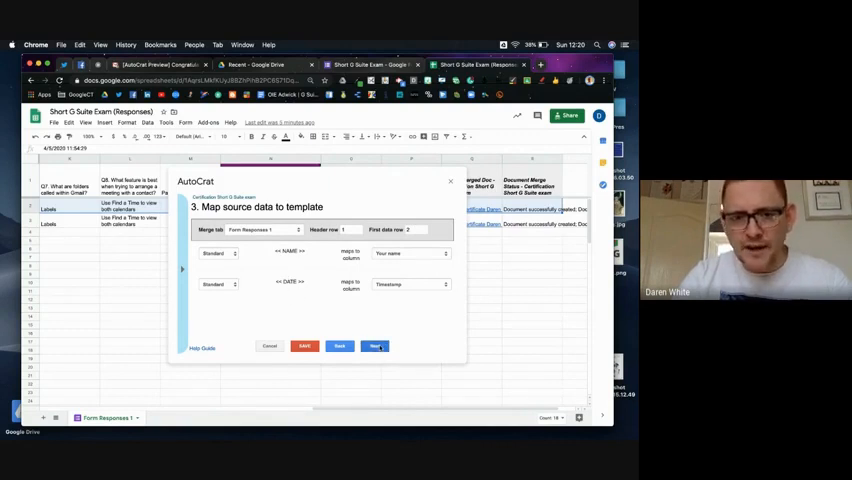
pyautogui.click(374, 346)
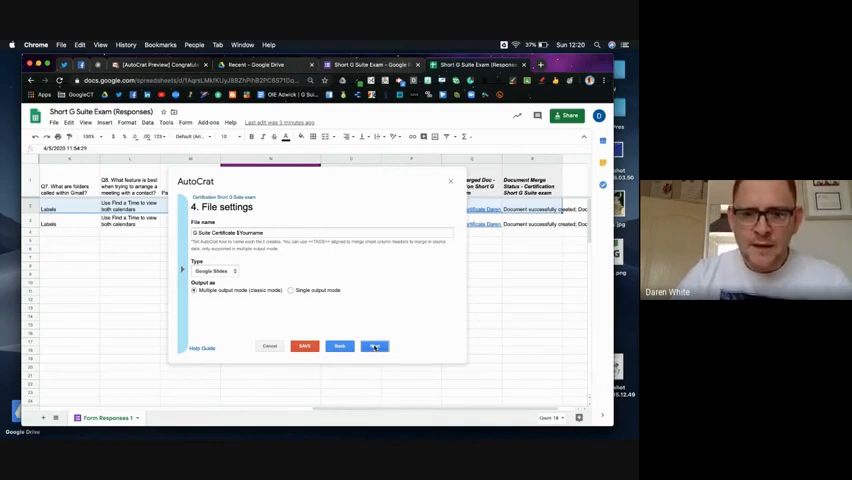
# Step past the Short Course Certs folder, dynamic folder reference and Passed = TRUE condition
pyautogui.click(375, 346)
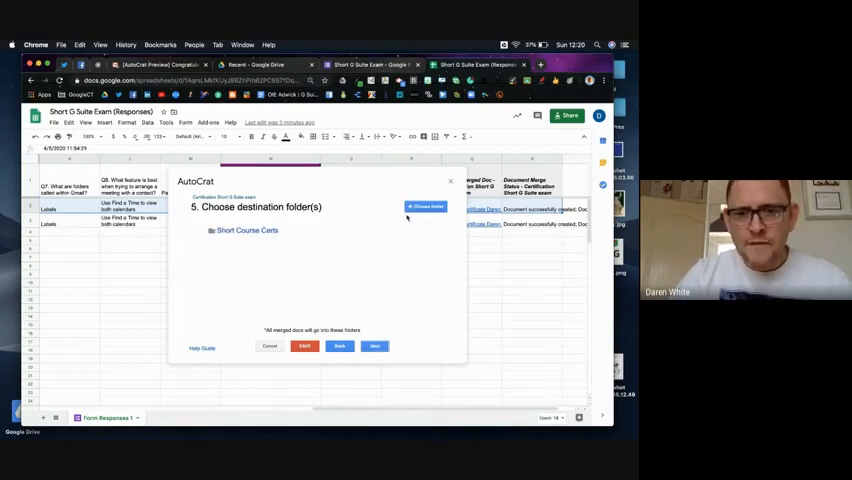
pyautogui.click(247, 230)
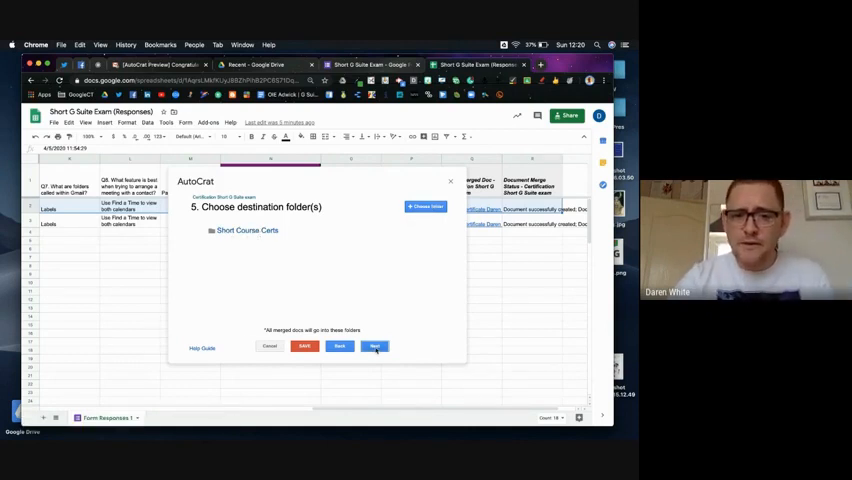
pyautogui.click(374, 346)
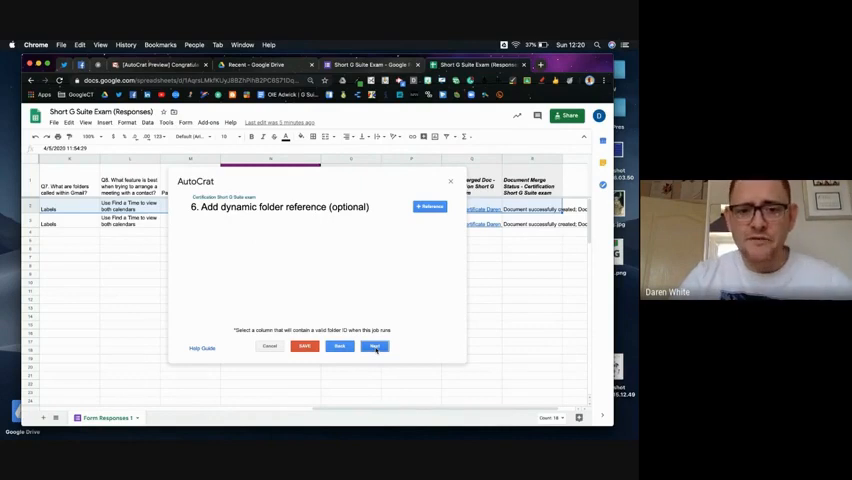
pyautogui.click(375, 346)
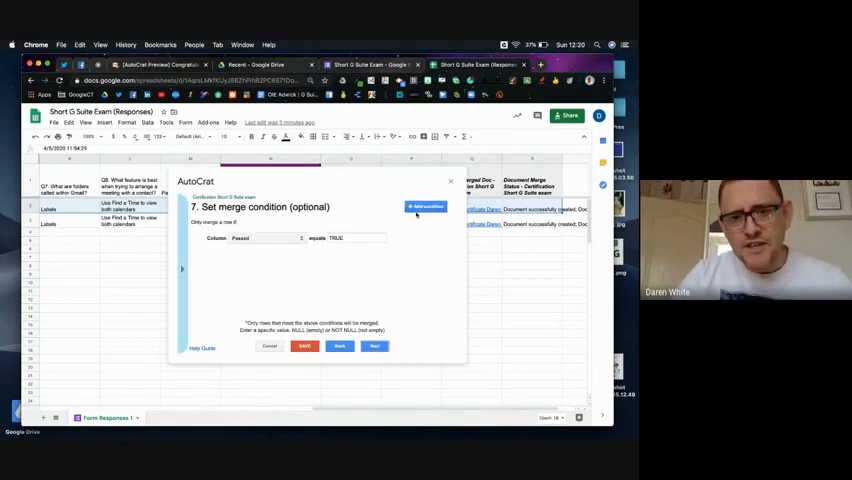
pyautogui.click(425, 206)
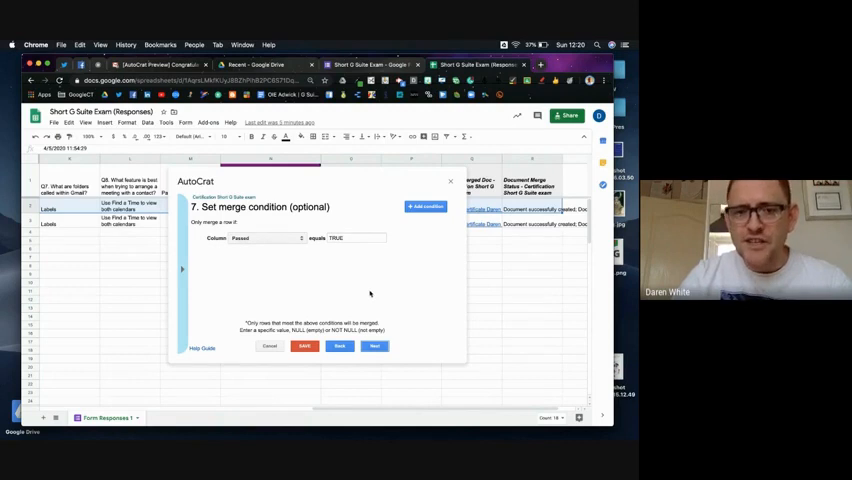
pyautogui.click(374, 346)
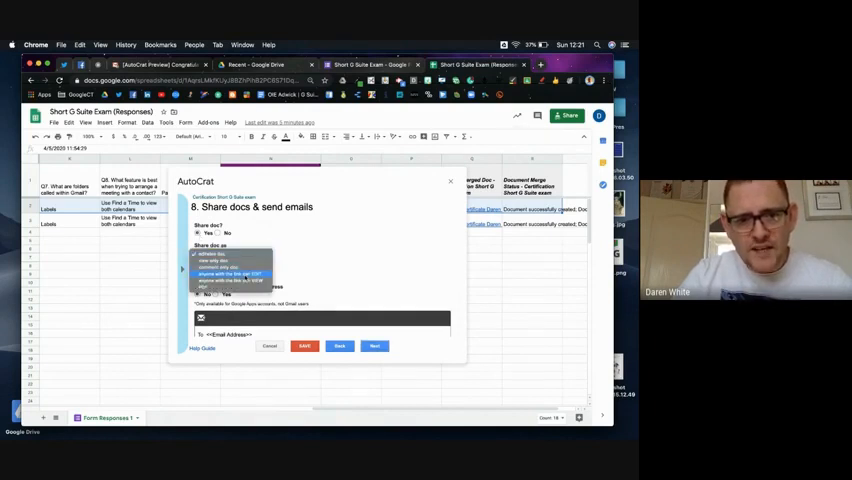
# Choose the certificate share permission and no-reply option, and review the Congratulations email body
pyautogui.click(225, 272)
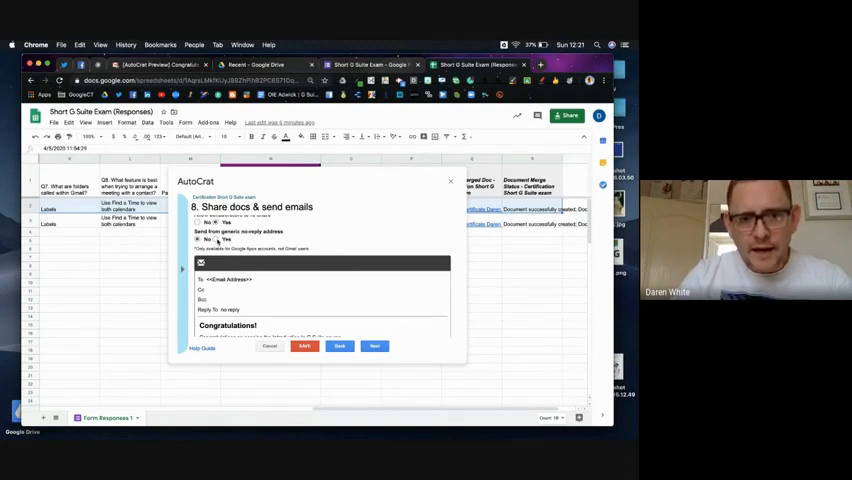
pyautogui.click(211, 240)
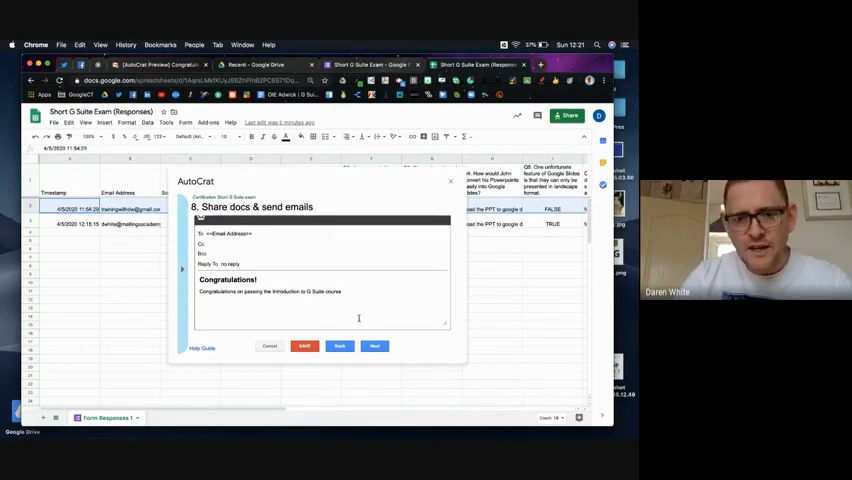
pyautogui.click(374, 346)
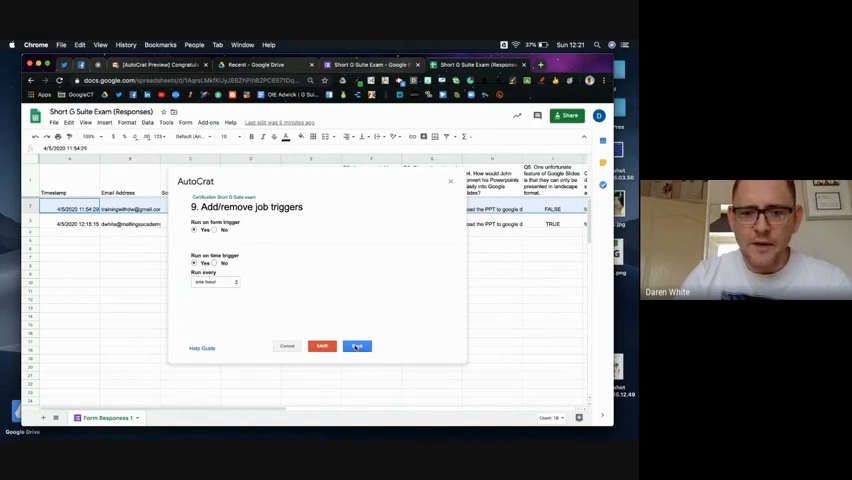
# Save the Certification Short G Suite exam job from the triggers step
pyautogui.click(321, 346)
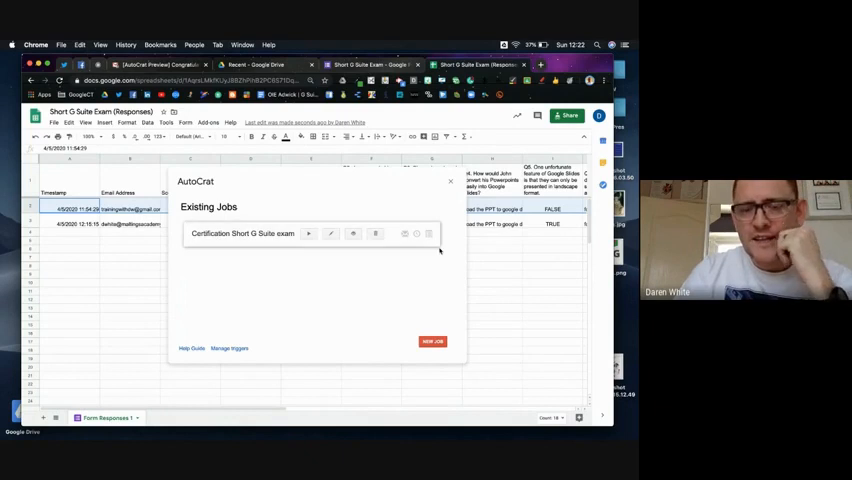
pyautogui.moveTo(540, 249)
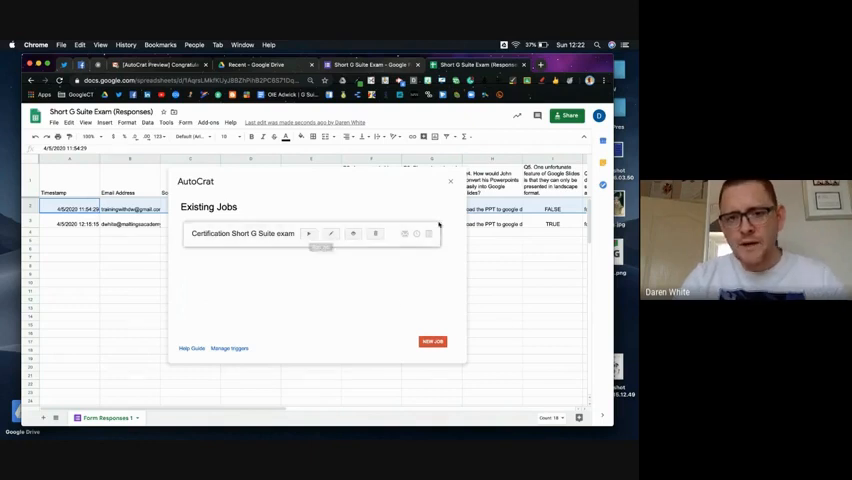
# Close the Autocrat window and scroll right across the Form Responses 1 sheet
pyautogui.click(450, 182)
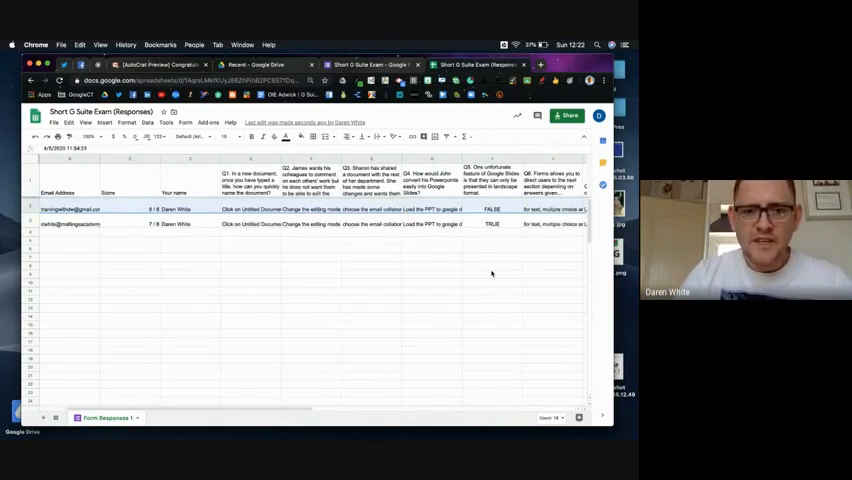
pyautogui.hscroll(3)
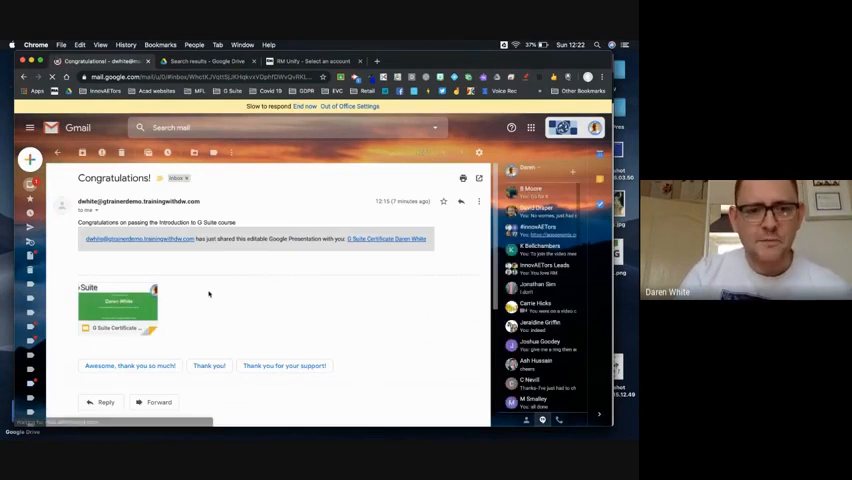
# Open the shared G Suite Certificate presentation link from the Congratulations email
pyautogui.click(388, 239)
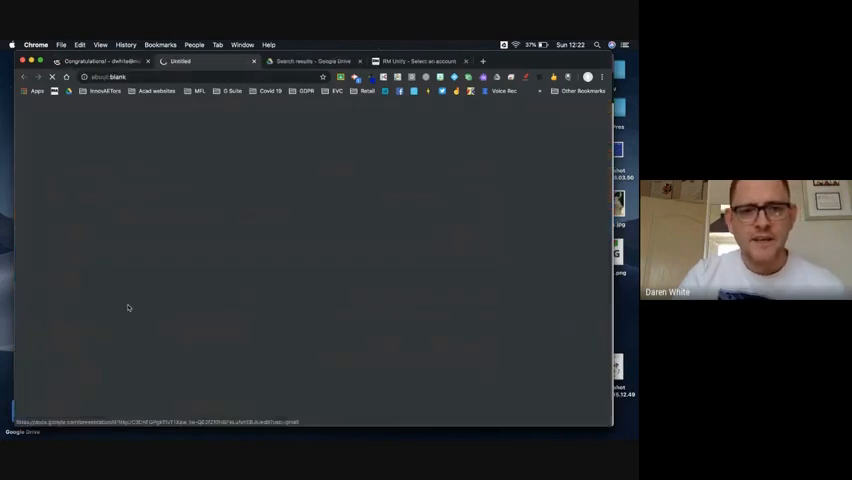